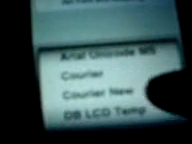
{"action": "scroll", "scroll_direction": "down", "scroll_amount": 3}
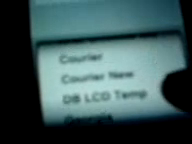